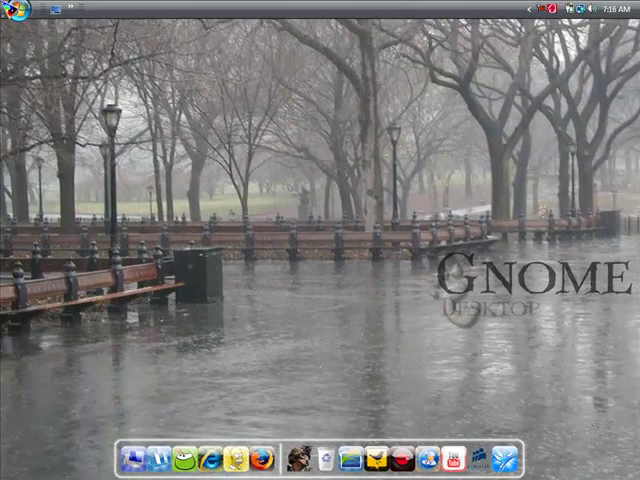
# Launch Firefox from the dock onto the Google UK home page
pyautogui.click(18, 8)
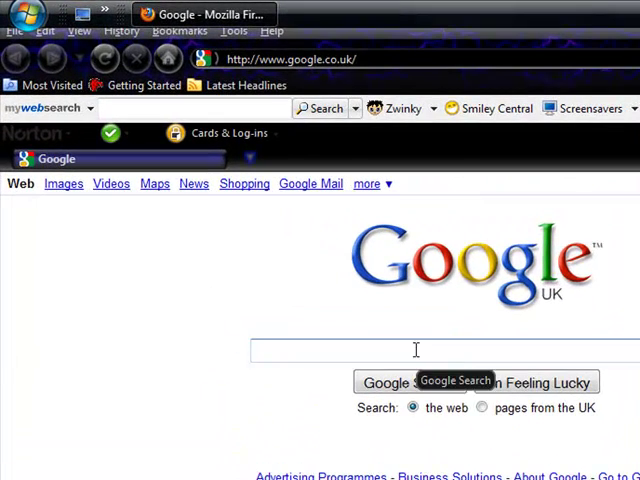
# Enter 'youcam free download full version' into the Google search box without submitting
pyautogui.write('youcam free download')
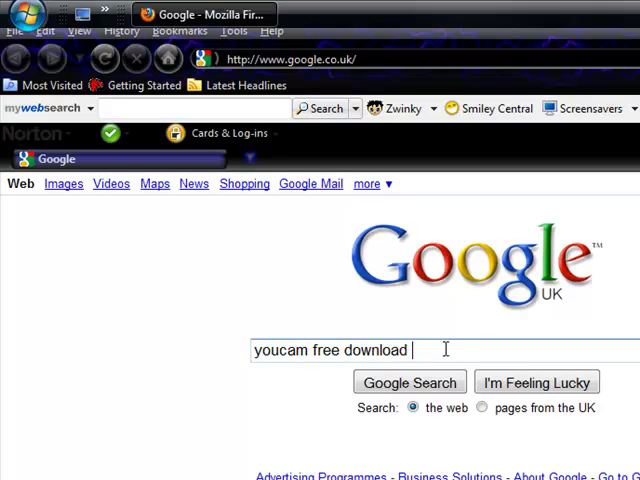
pyautogui.write('full')
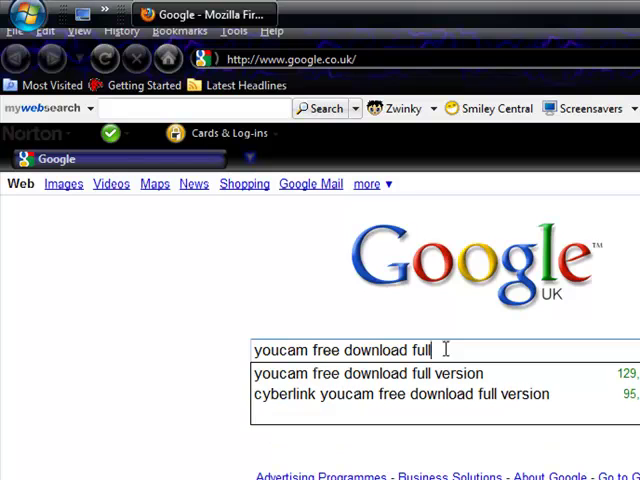
pyautogui.write('version')
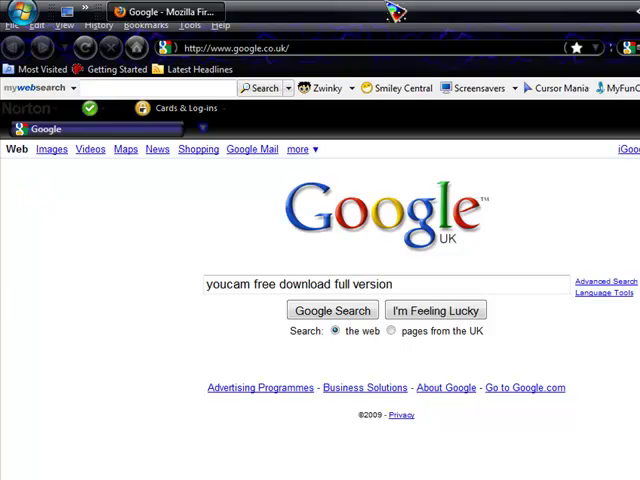
pyautogui.press('ctrl+f')
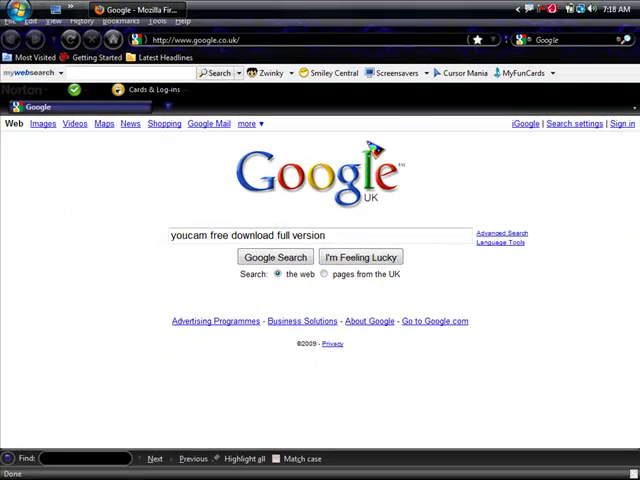
pyautogui.moveTo(456, 194)
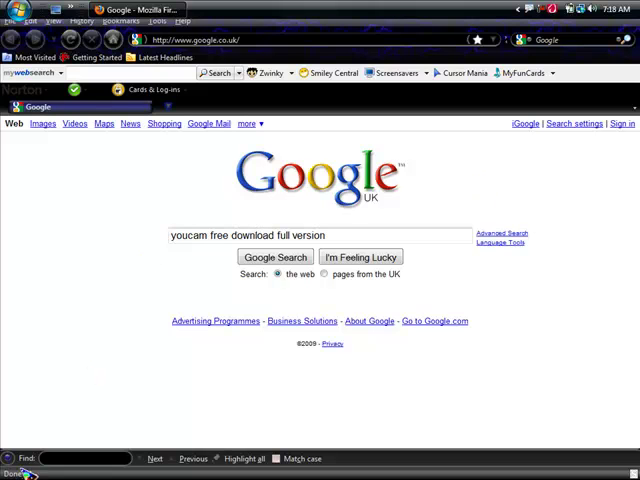
pyautogui.moveTo(104, 286)
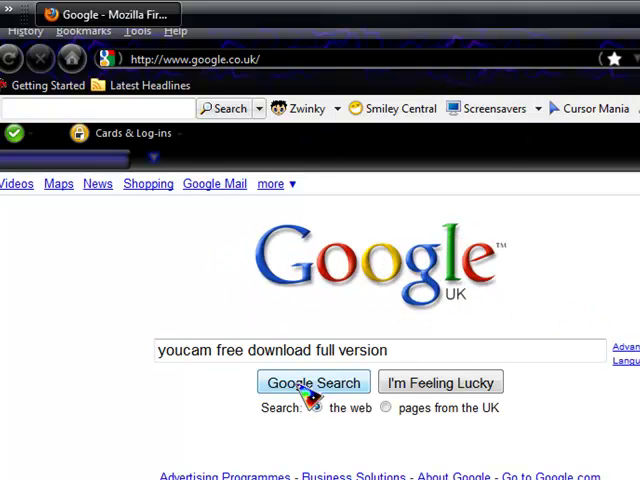
# Submit the YouCam query and scan down the results toward the Softpedia download page
pyautogui.click(312, 384)
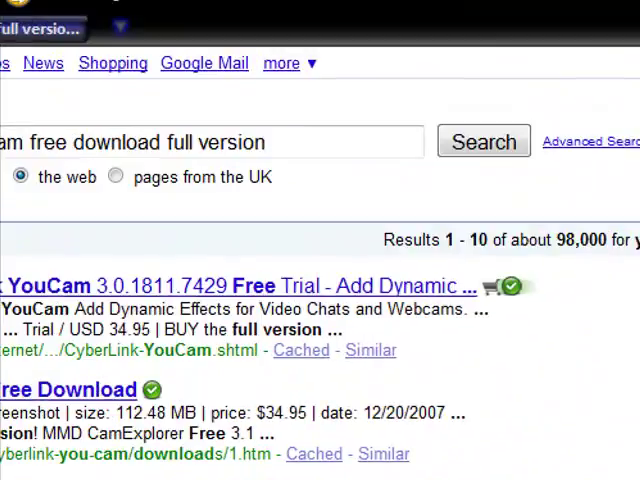
pyautogui.scroll(-3)
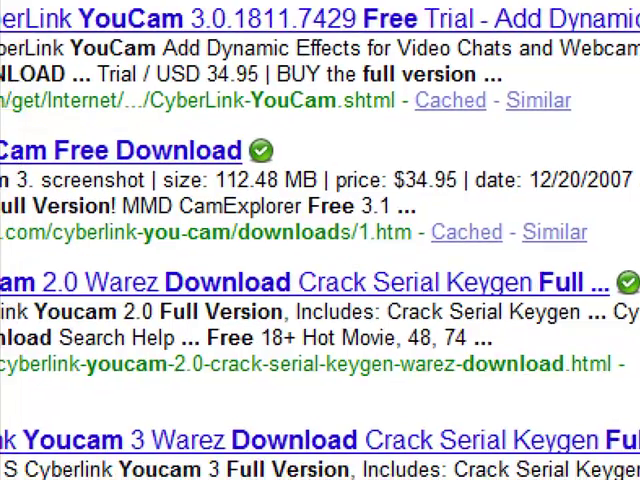
pyautogui.scroll(-3)
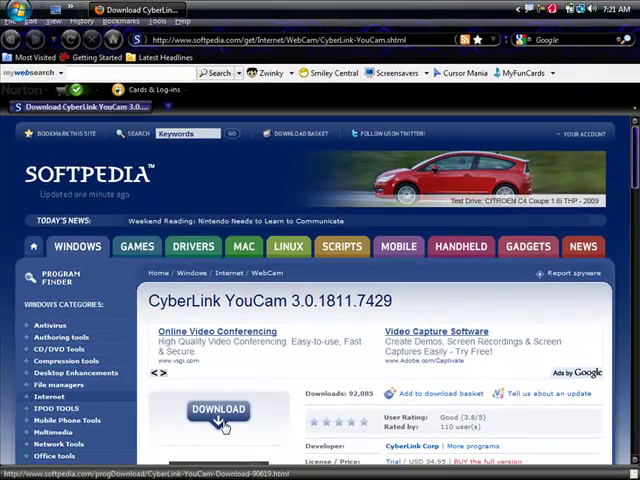
# Start the CyberLink YouCam 3.0.1811.7429 download from Softpedia
pyautogui.click(216, 410)
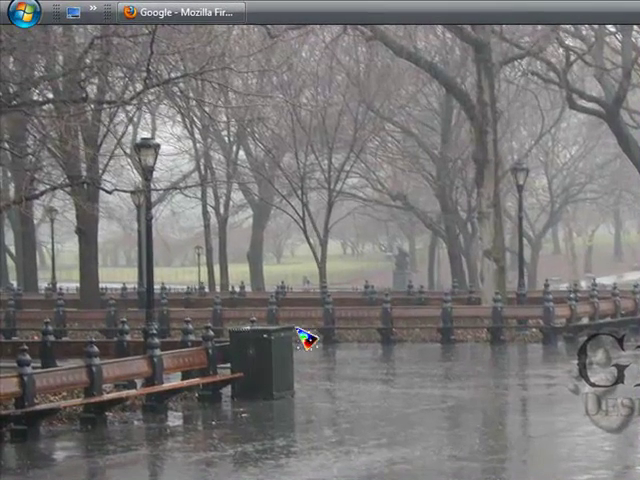
pyautogui.rightClick(308, 340)
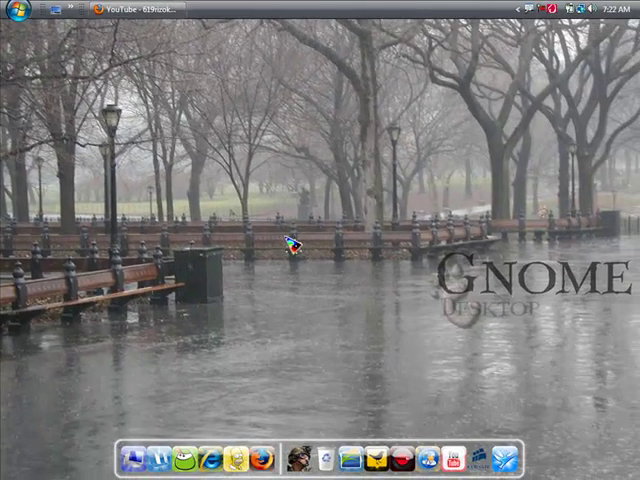
# Launch YouCam from the dock and bring its live webcam window forward
pyautogui.click(16, 12)
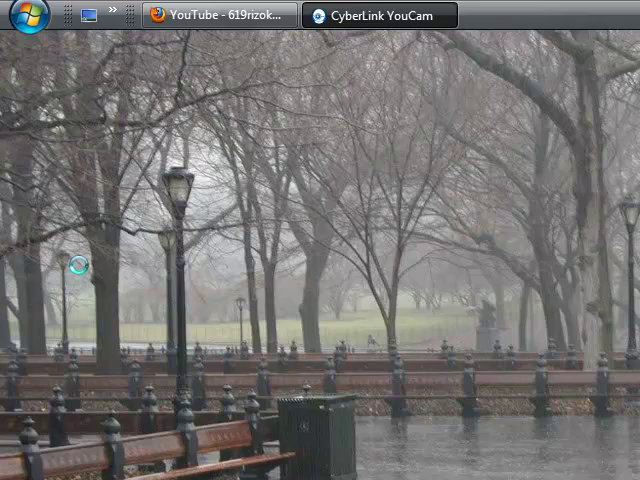
pyautogui.click(370, 12)
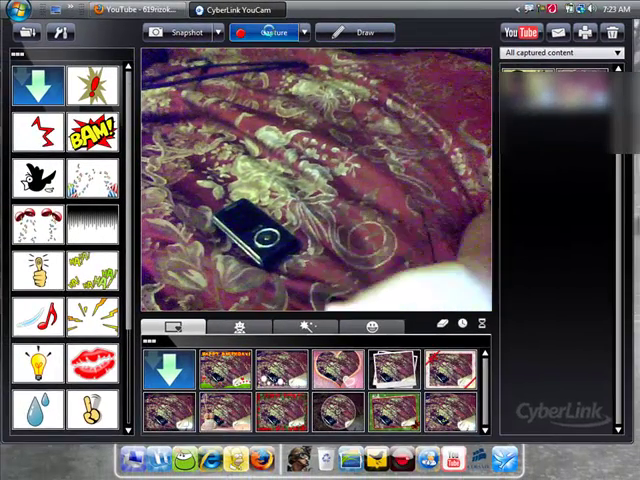
# Capture webcam shots into the collection, then close YouCam
pyautogui.click(268, 32)
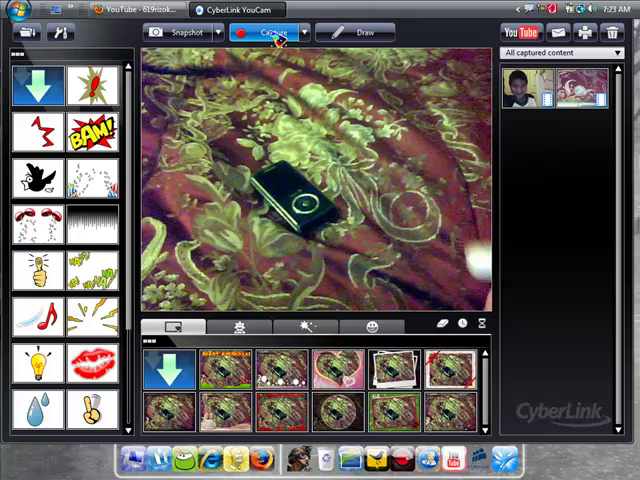
pyautogui.click(258, 32)
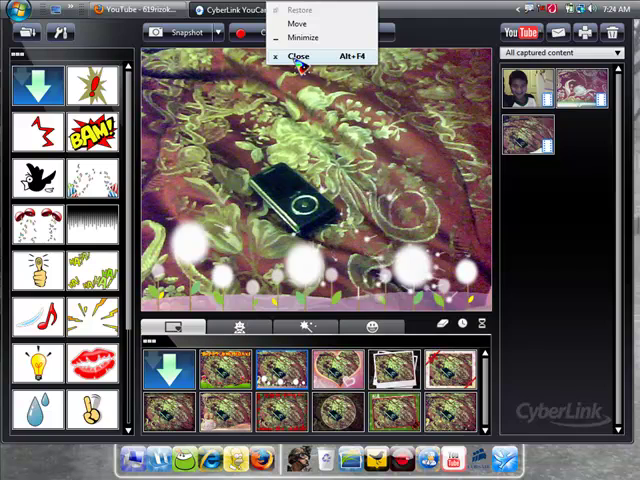
pyautogui.click(300, 56)
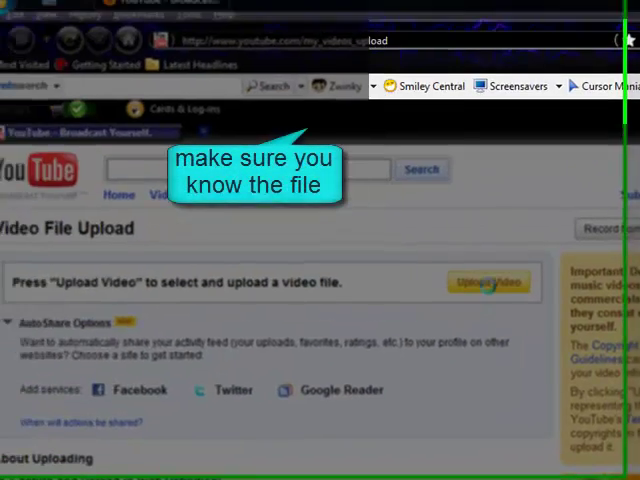
# Pick YouCam.exe from the Desktop for upload, then cancel that upload
pyautogui.click(488, 282)
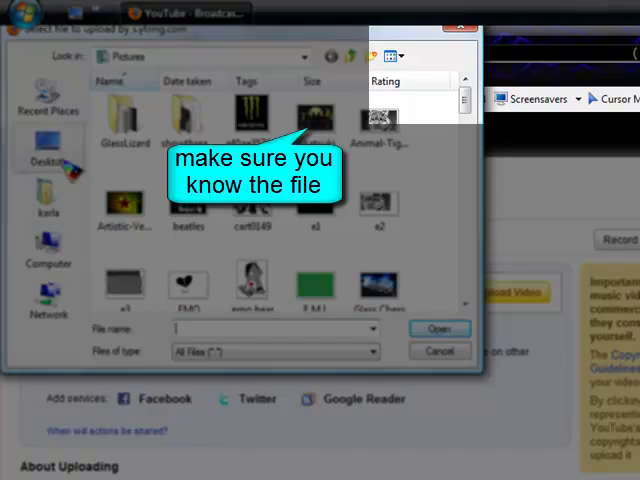
pyautogui.click(48, 148)
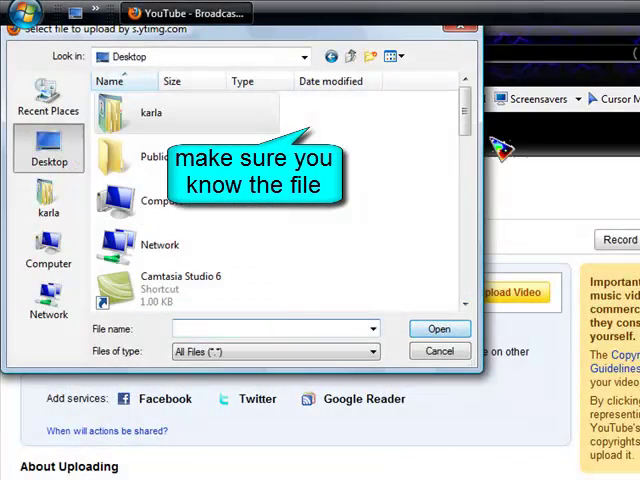
pyautogui.scroll(-3)
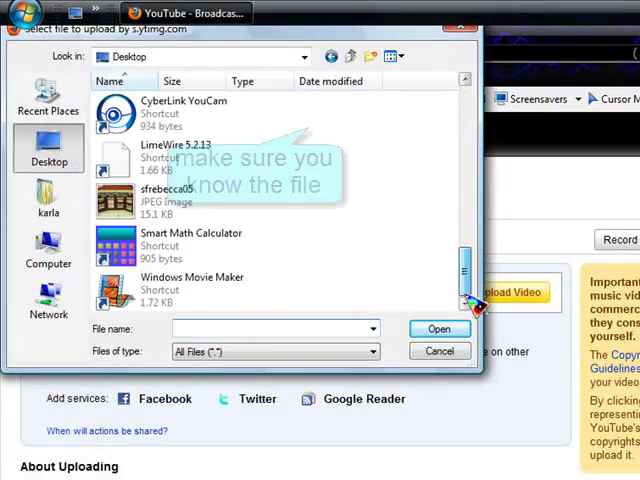
pyautogui.click(440, 350)
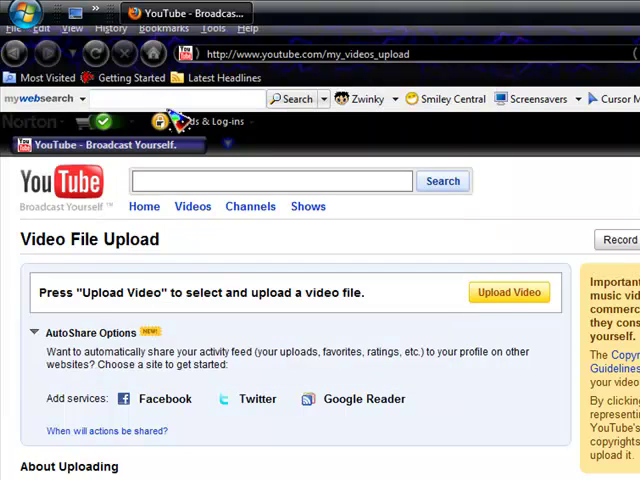
pyautogui.click(508, 292)
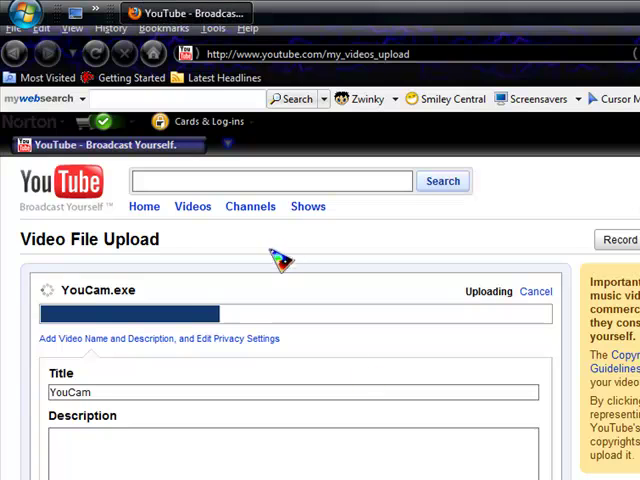
pyautogui.click(536, 292)
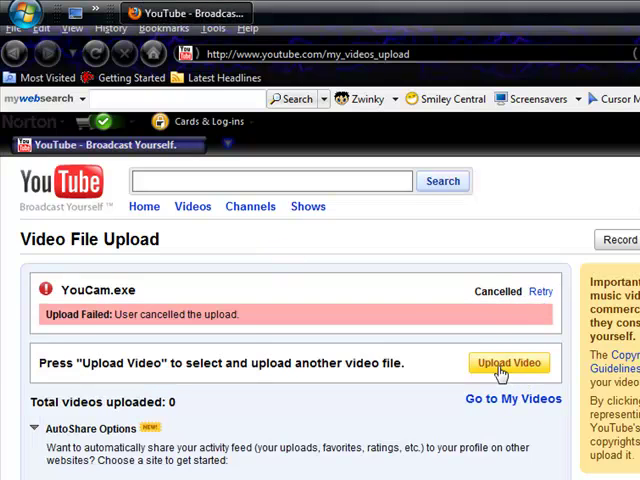
# Upload Capture_20090919.wmv from Documents > Youcam folder to YouTube
pyautogui.click(508, 362)
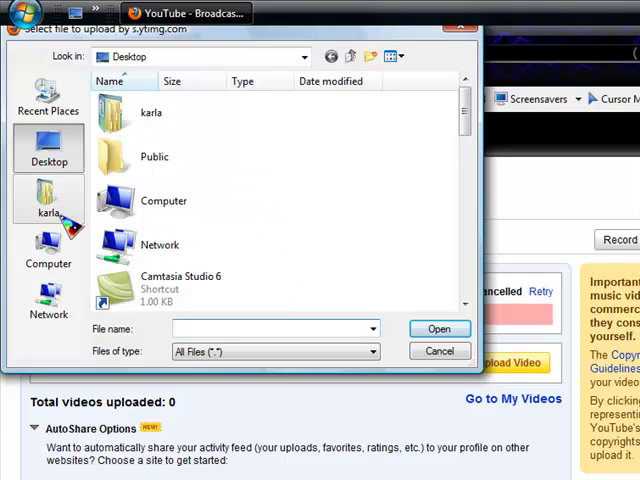
pyautogui.moveTo(48, 250)
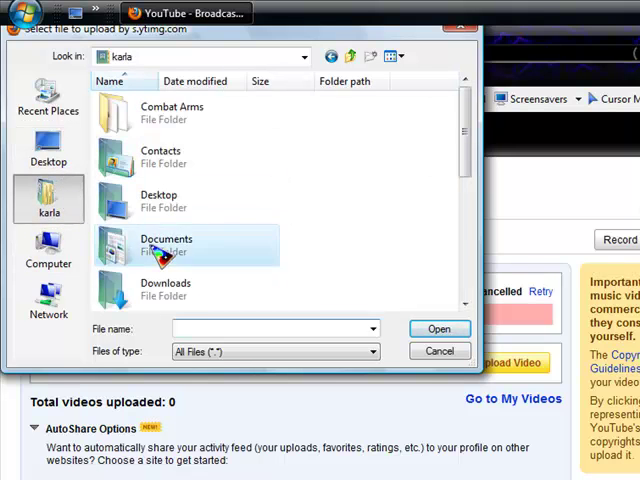
pyautogui.doubleClick(166, 244)
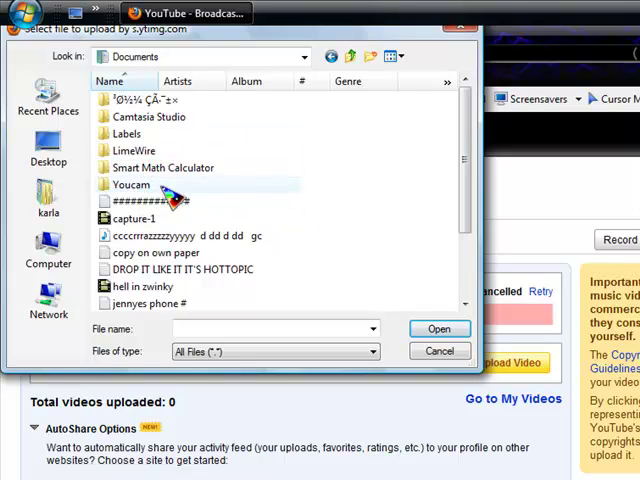
pyautogui.doubleClick(132, 186)
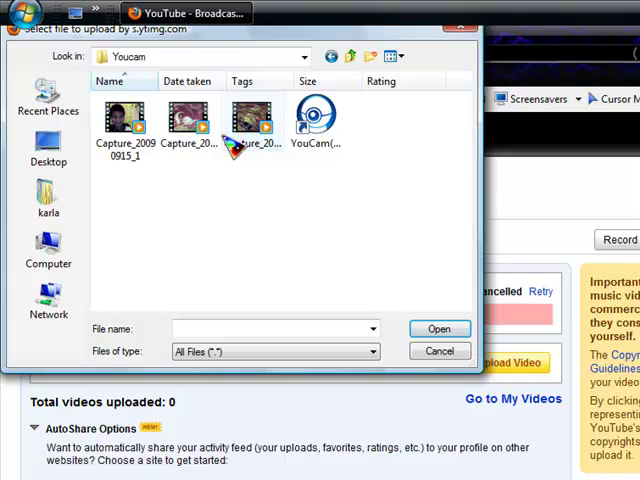
pyautogui.click(252, 118)
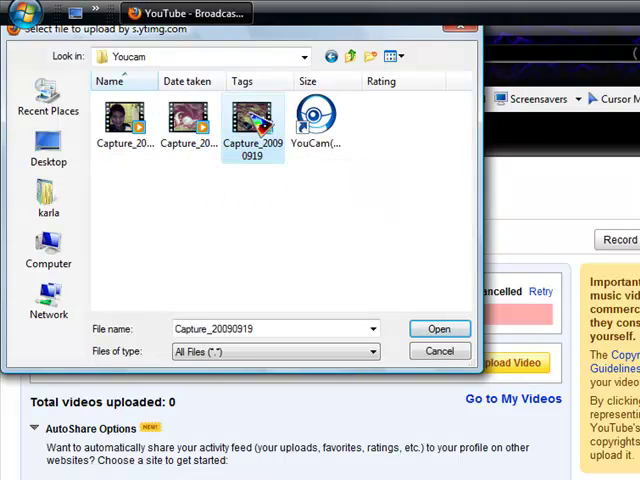
pyautogui.moveTo(178, 222)
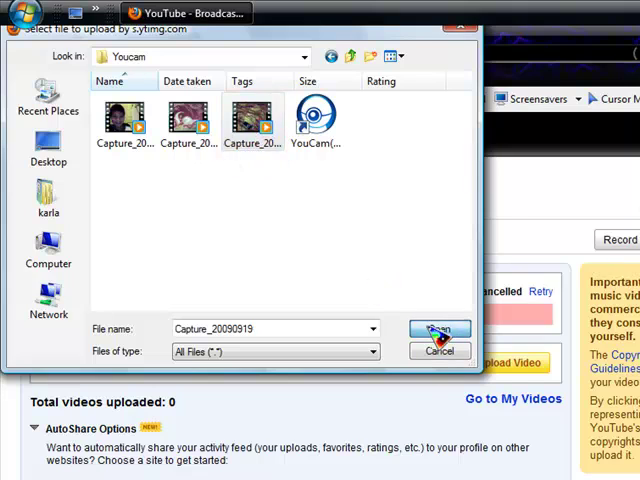
pyautogui.click(436, 332)
pyautogui.write('erftgyuiop[]poiuytr')
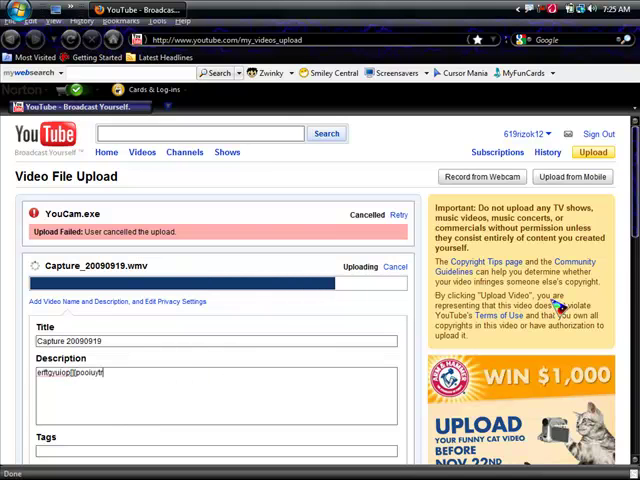
# Choose Music as the clip's category and save its details
pyautogui.scroll(-3)
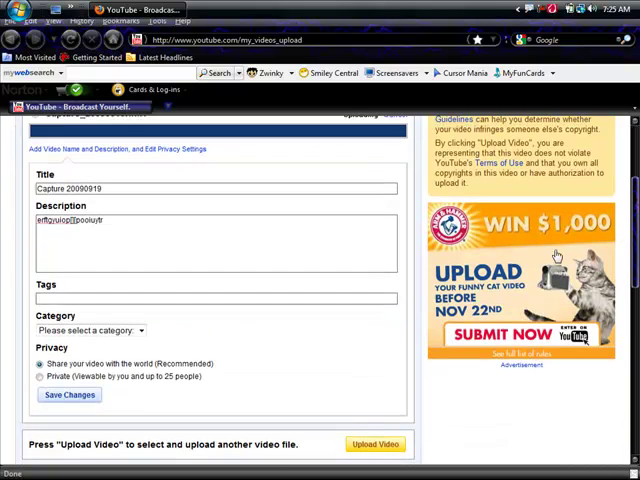
pyautogui.click(68, 396)
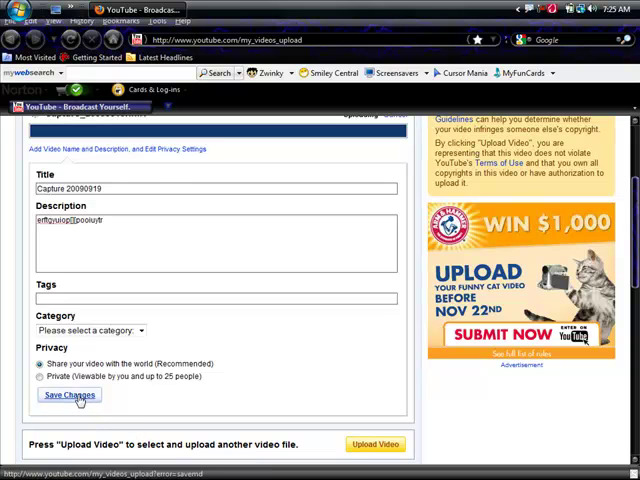
pyautogui.click(90, 330)
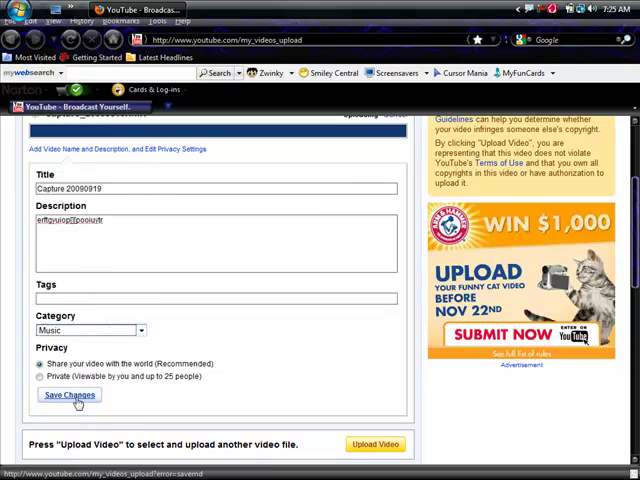
pyautogui.click(68, 396)
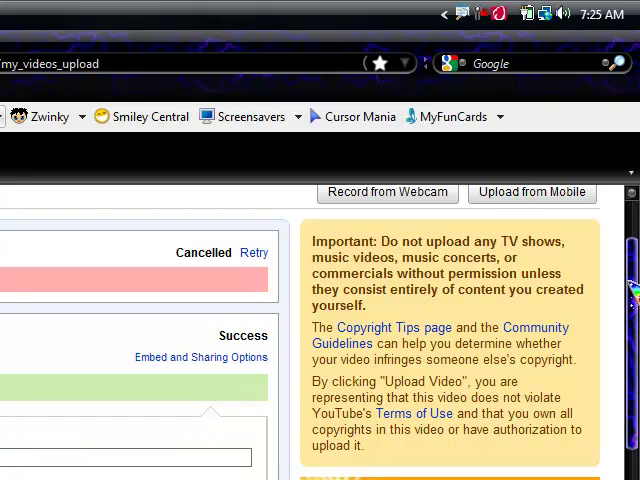
# From My Videos, delete Capture 20090919 and confirm the deletion
pyautogui.click(460, 214)
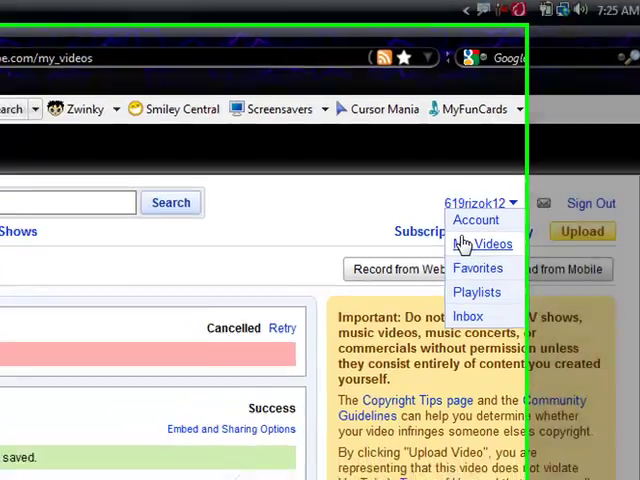
pyautogui.click(492, 244)
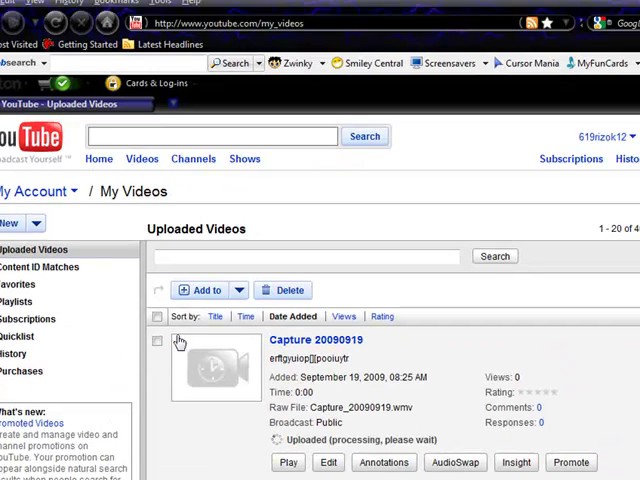
pyautogui.click(284, 290)
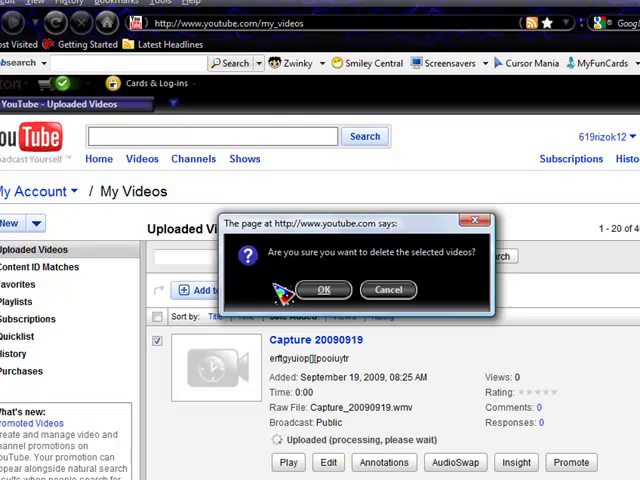
pyautogui.click(322, 288)
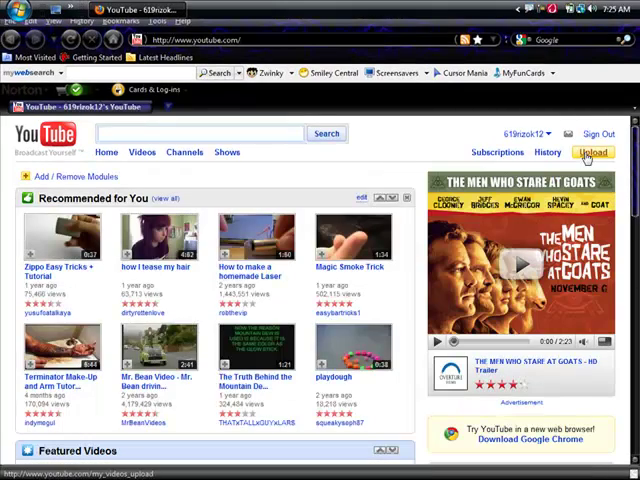
# Reach YouTube's Record from Webcam page via Upload and allow camera and microphone access
pyautogui.click(594, 152)
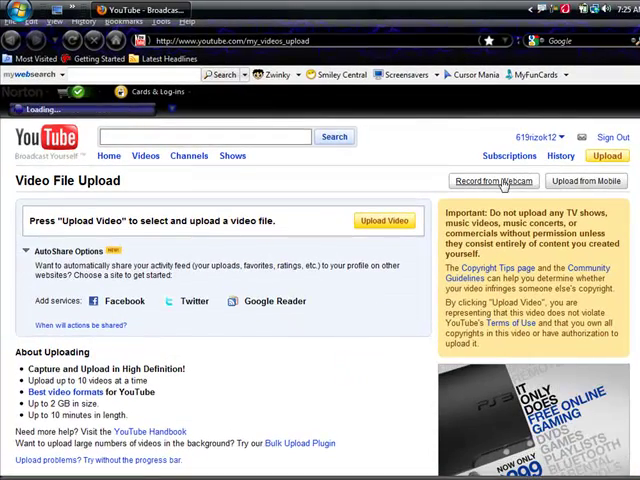
pyautogui.click(492, 180)
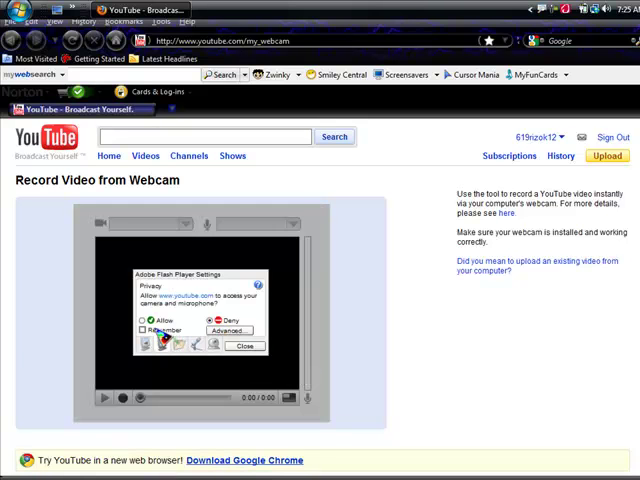
pyautogui.click(142, 320)
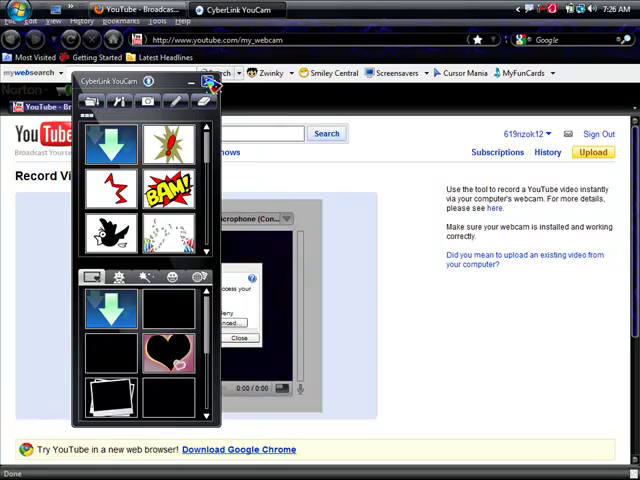
# Close the YouCam effects panel and bring back the YouTube recorder, now Ready to Record
pyautogui.click(210, 82)
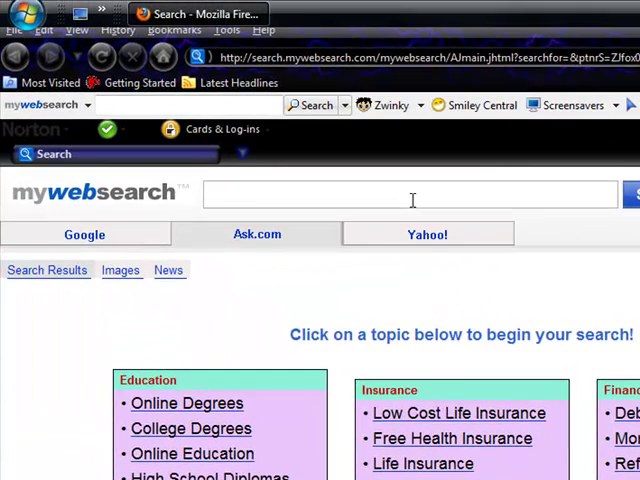
pyautogui.moveTo(258, 176)
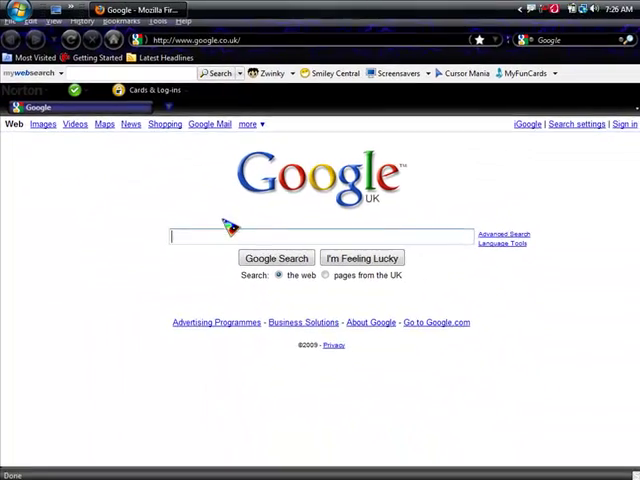
pyautogui.write('youtube')
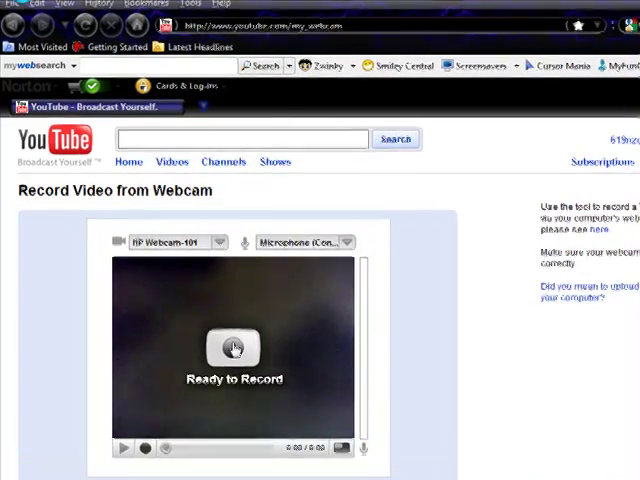
# Record a roughly 20-second webcam clip in YouTube's recorder
pyautogui.click(232, 348)
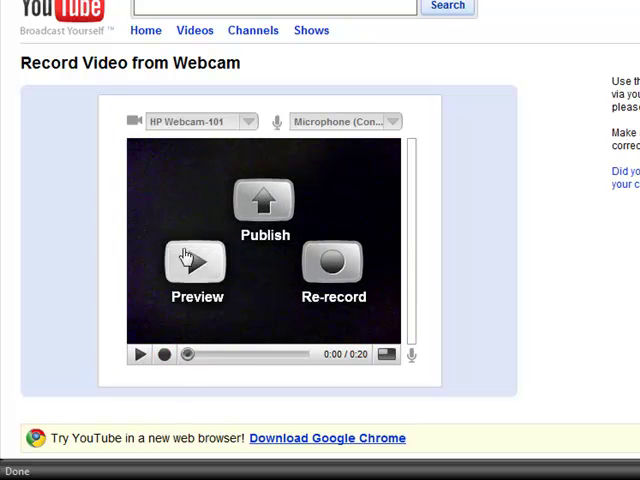
# Publish the recorded webcam clip and view it listed, still processing, in My Videos
pyautogui.click(264, 204)
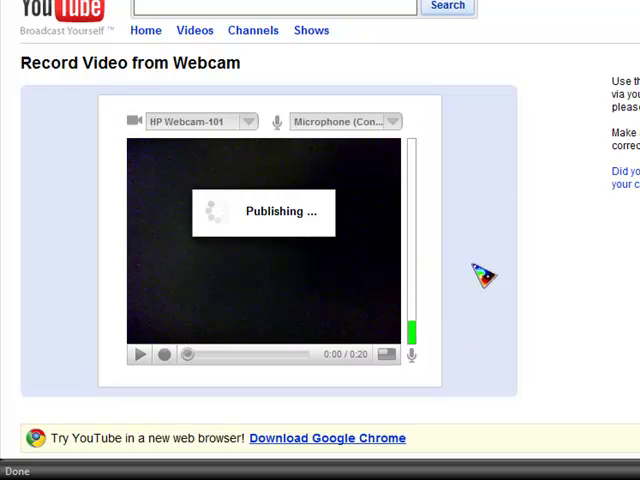
pyautogui.moveTo(438, 216)
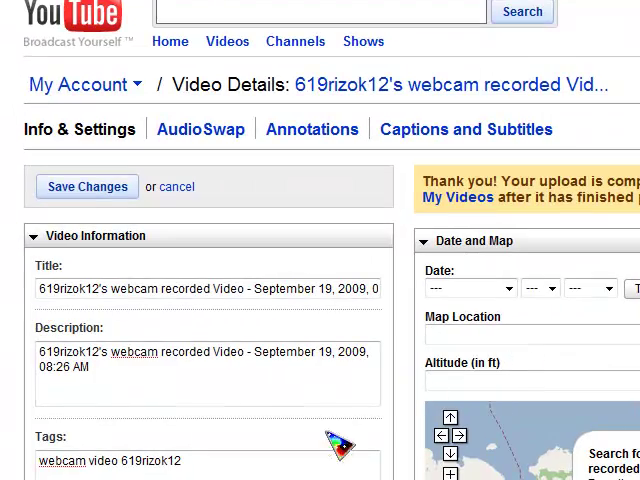
pyautogui.scroll(-3)
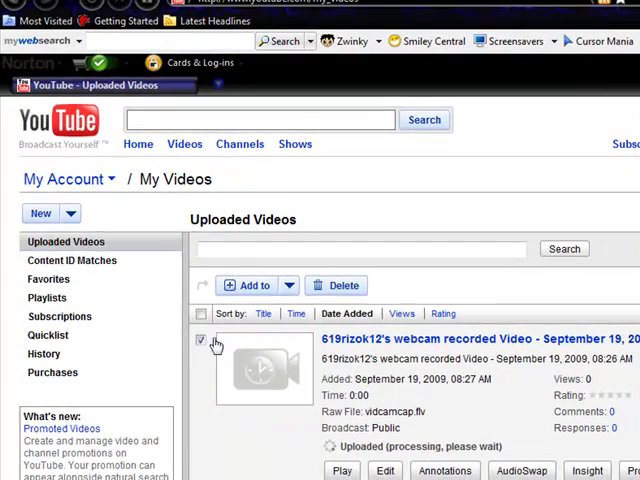
# Delete the checked webcam recording from My Videos and confirm the deletion
pyautogui.click(336, 284)
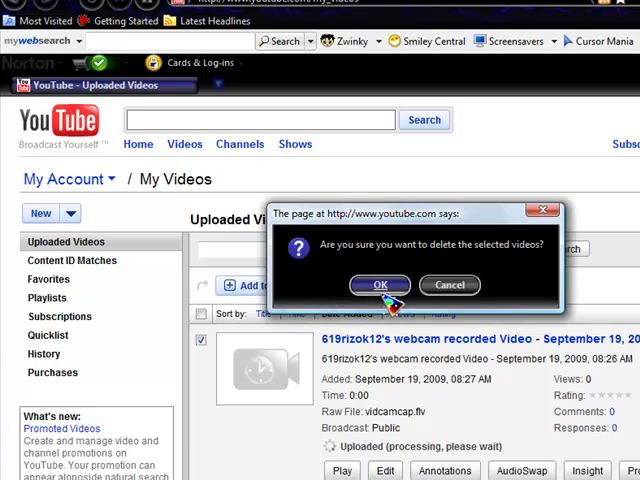
pyautogui.click(380, 284)
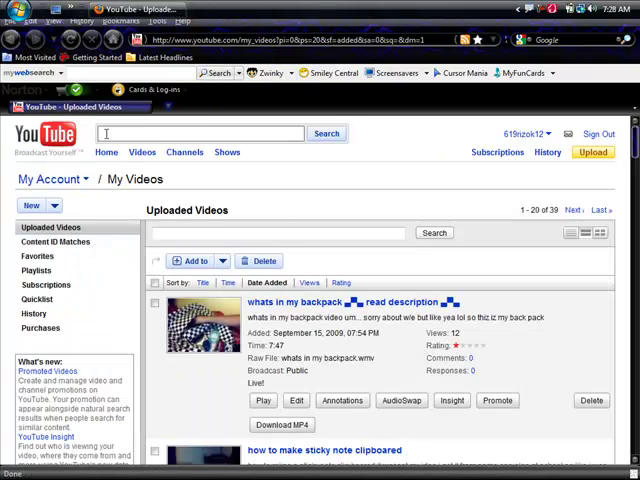
# Return to the YouTube home page and minimise Firefox to show the desktop
pyautogui.click(106, 152)
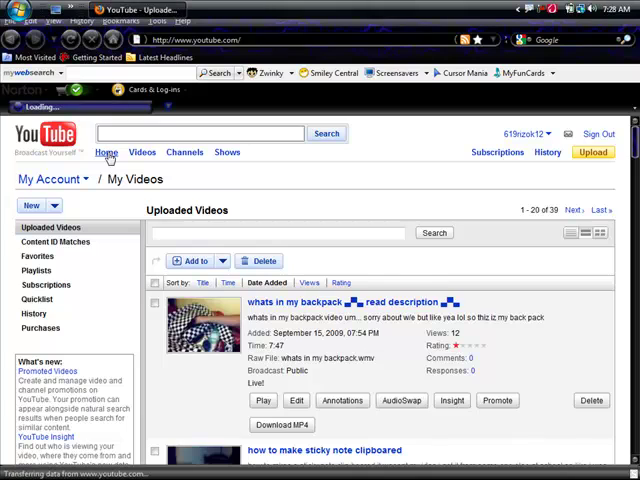
pyautogui.click(106, 152)
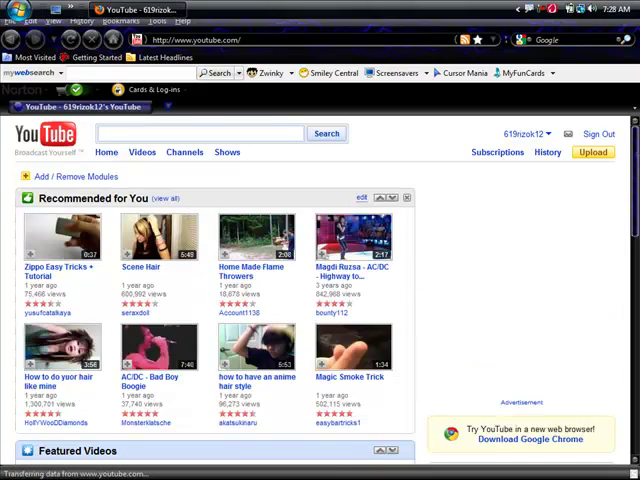
pyautogui.scroll(-3)
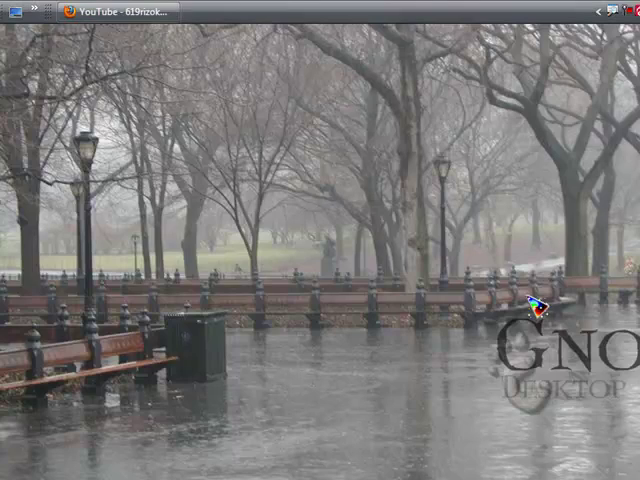
pyautogui.moveTo(596, 284)
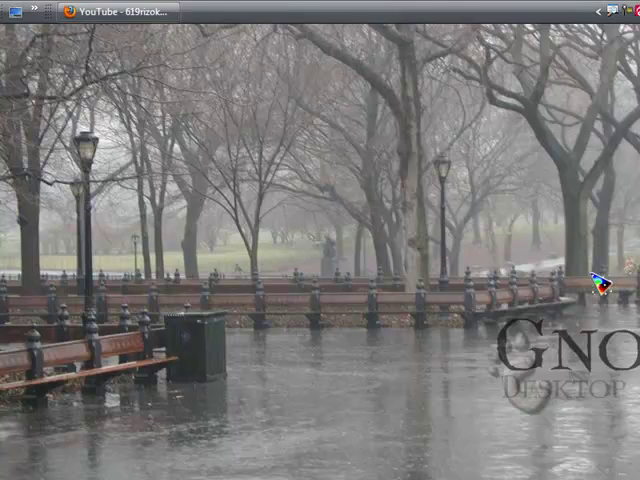